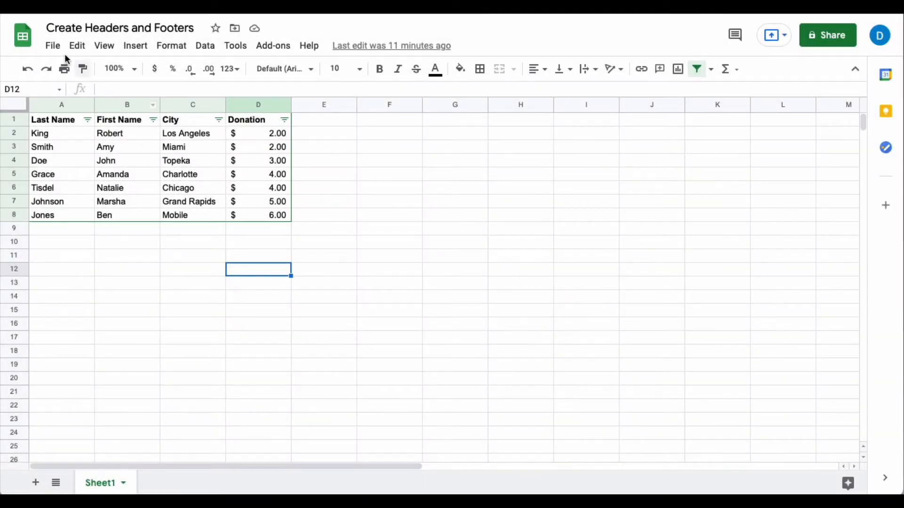
# Bring up the print settings panel and expand its Headers & footers section
pyautogui.click(53, 45)
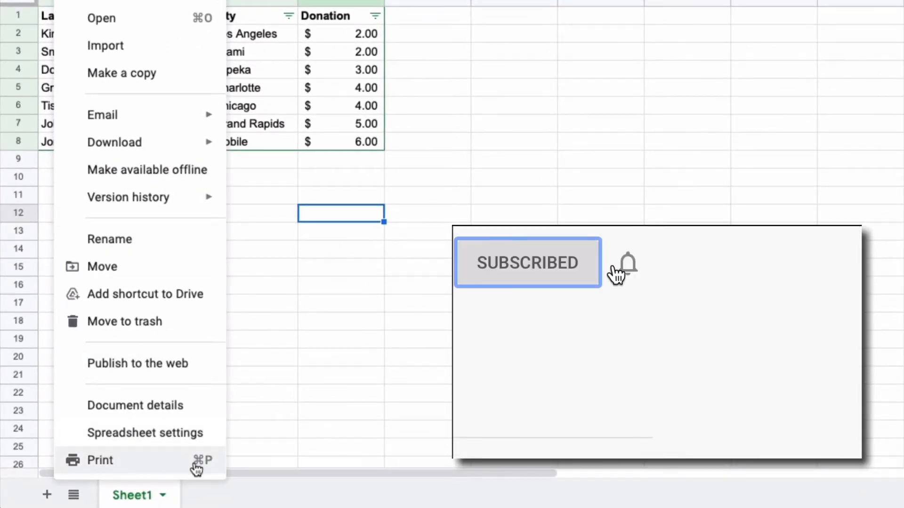
pyautogui.click(627, 262)
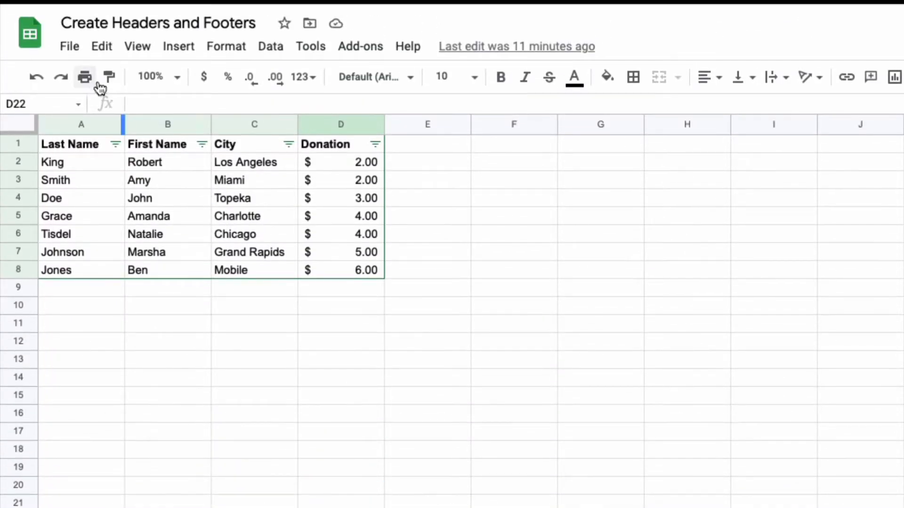
pyautogui.moveTo(85, 77)
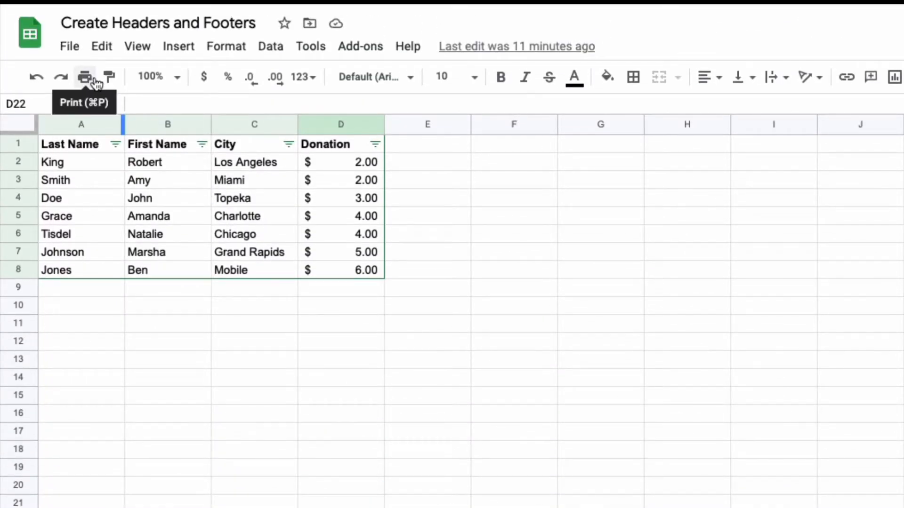
pyautogui.click(84, 76)
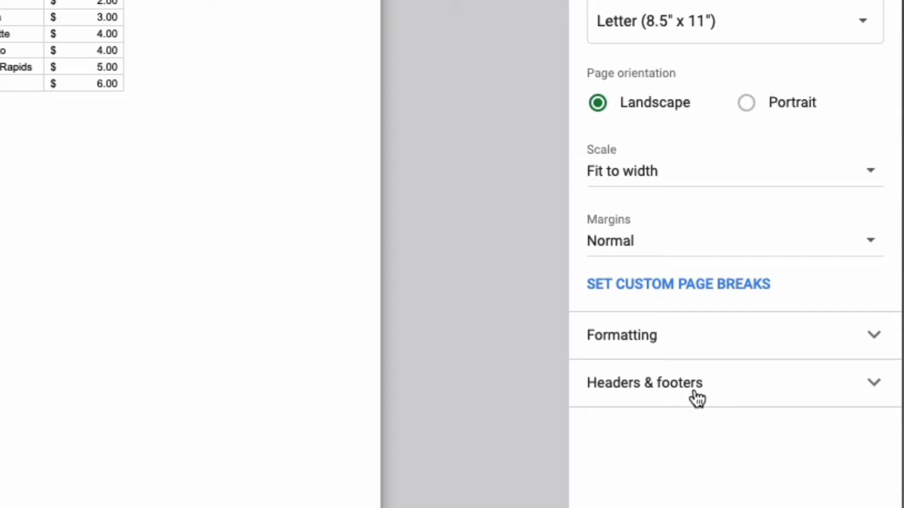
pyautogui.moveTo(634, 392)
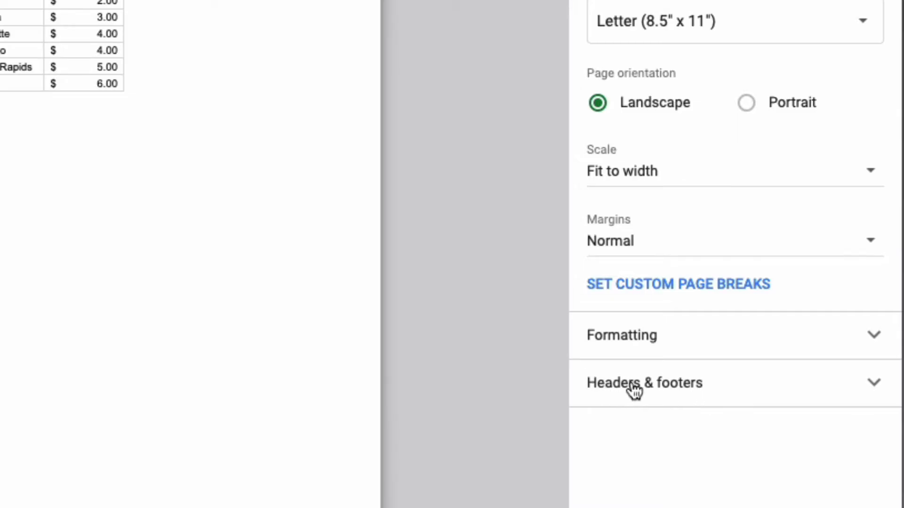
pyautogui.click(644, 382)
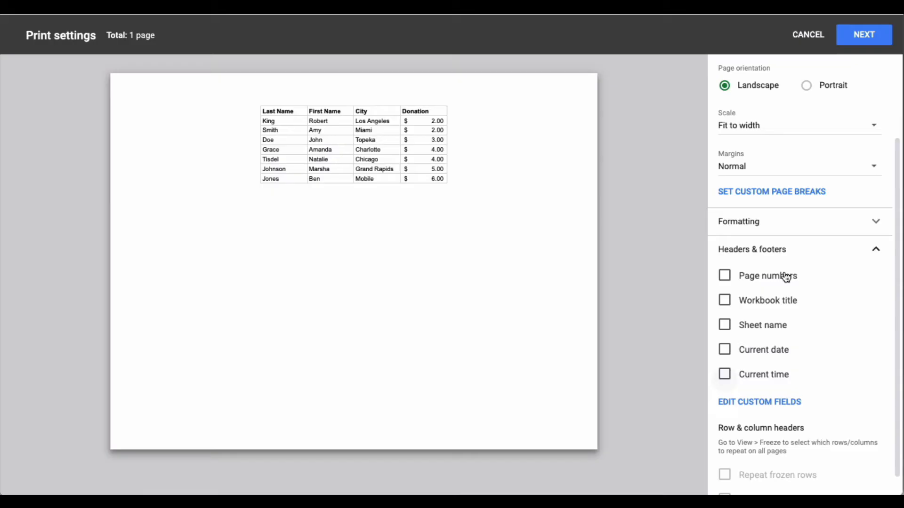
pyautogui.click(724, 275)
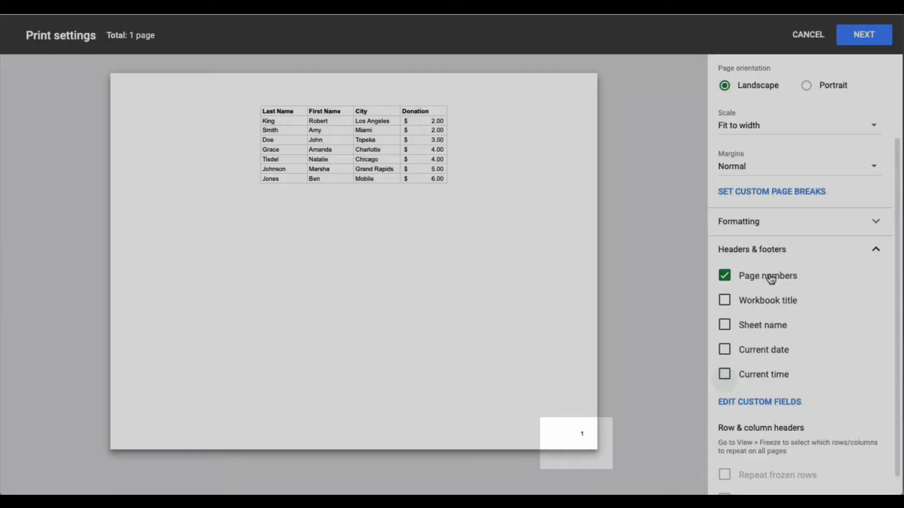
pyautogui.click(723, 300)
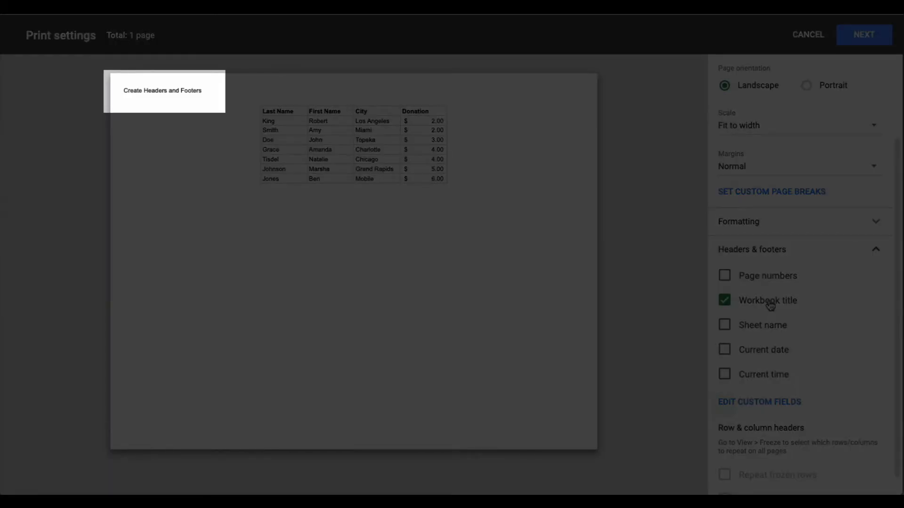
pyautogui.click(725, 325)
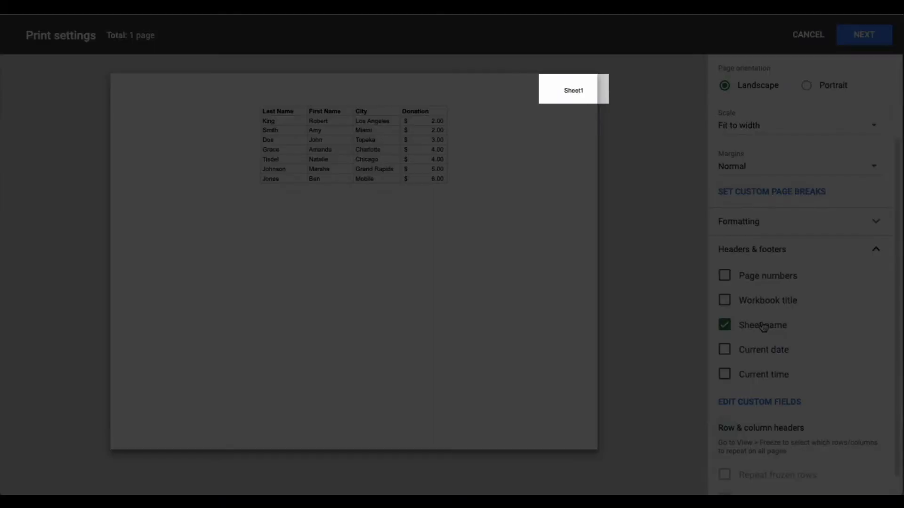
pyautogui.click(724, 325)
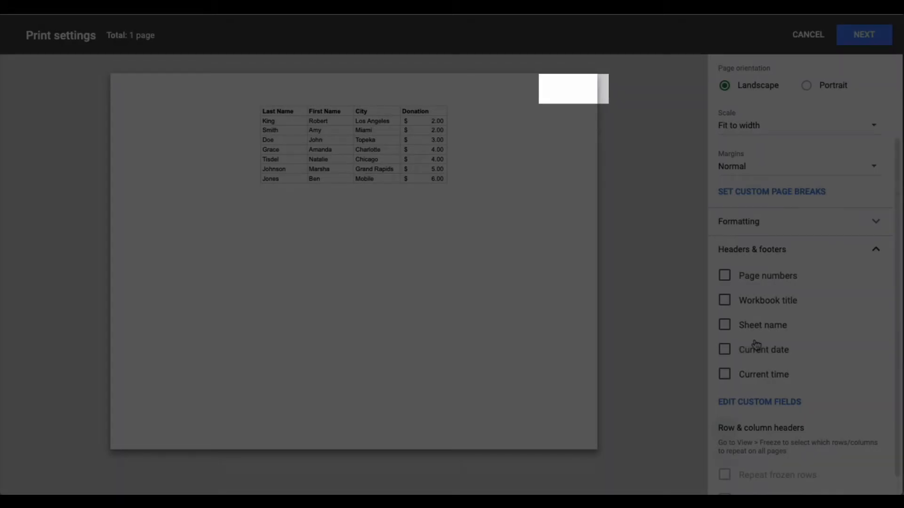
pyautogui.click(724, 349)
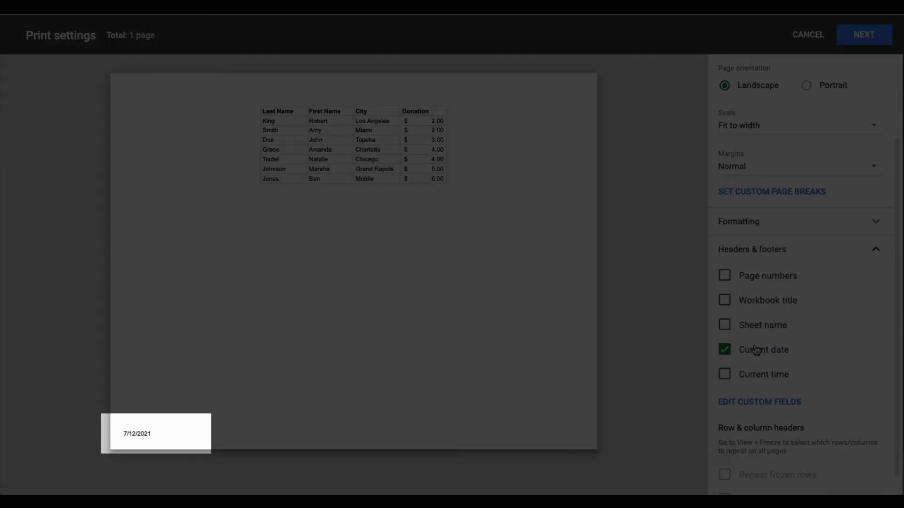
pyautogui.click(724, 349)
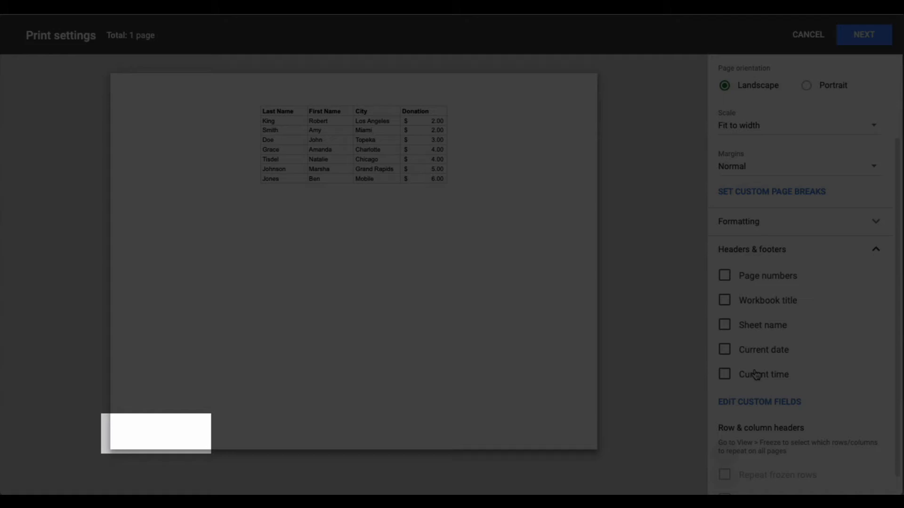
pyautogui.click(725, 374)
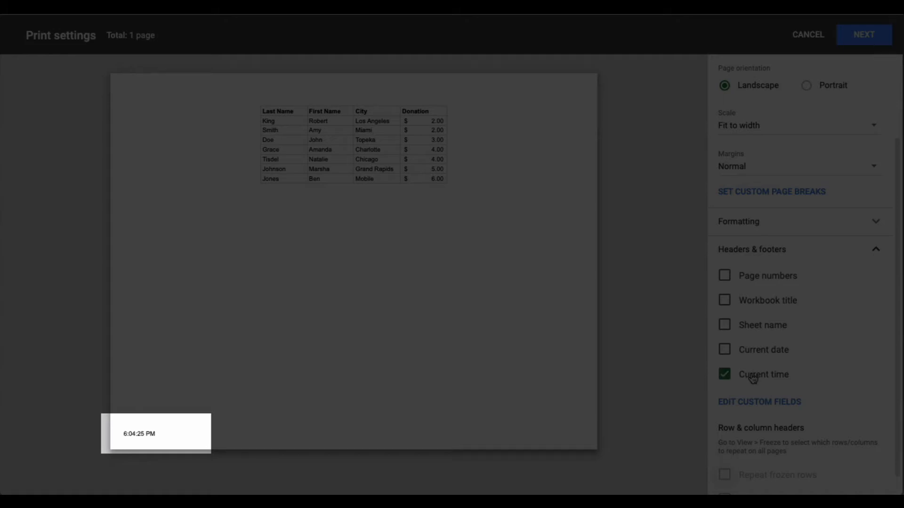
pyautogui.click(724, 375)
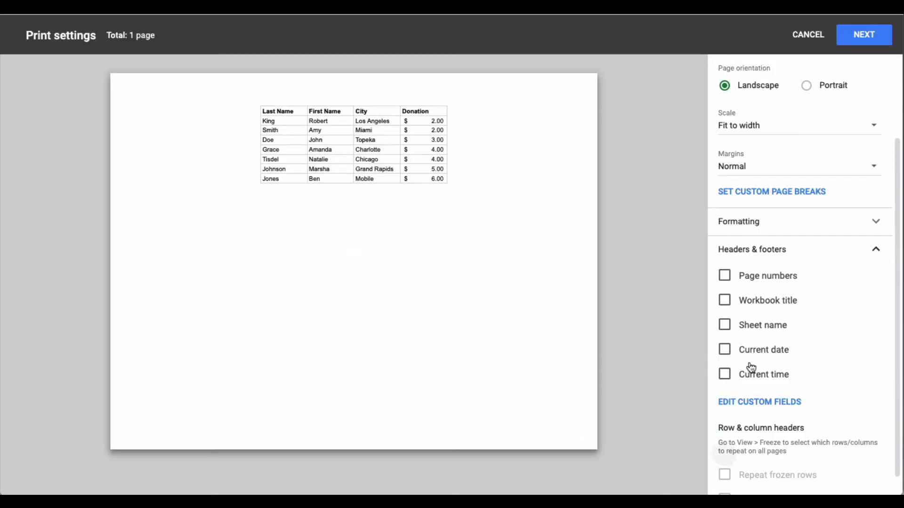
pyautogui.moveTo(813, 386)
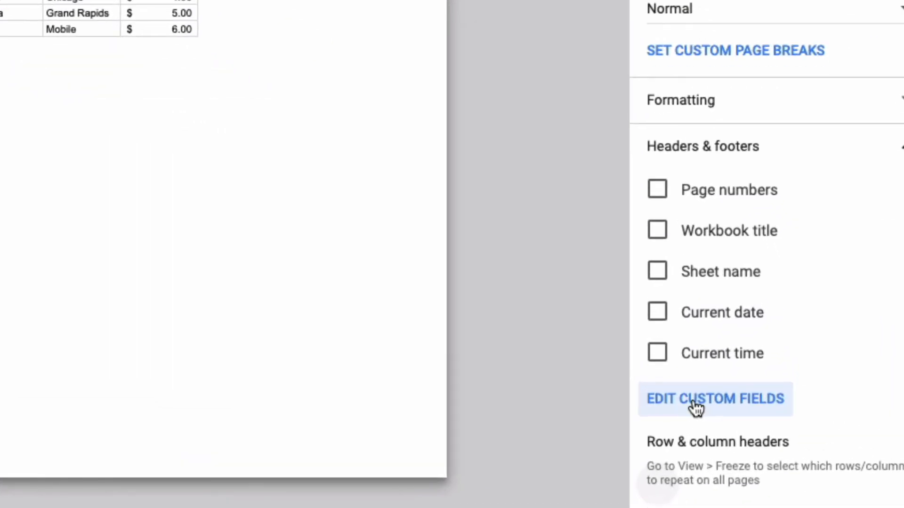
# Enter the custom fields editor and activate the empty top-center header field
pyautogui.click(715, 399)
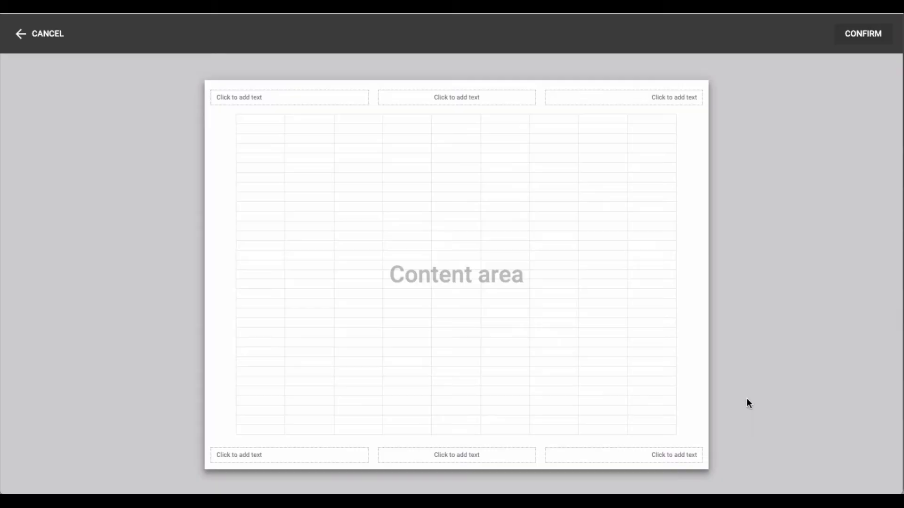
pyautogui.moveTo(426, 265)
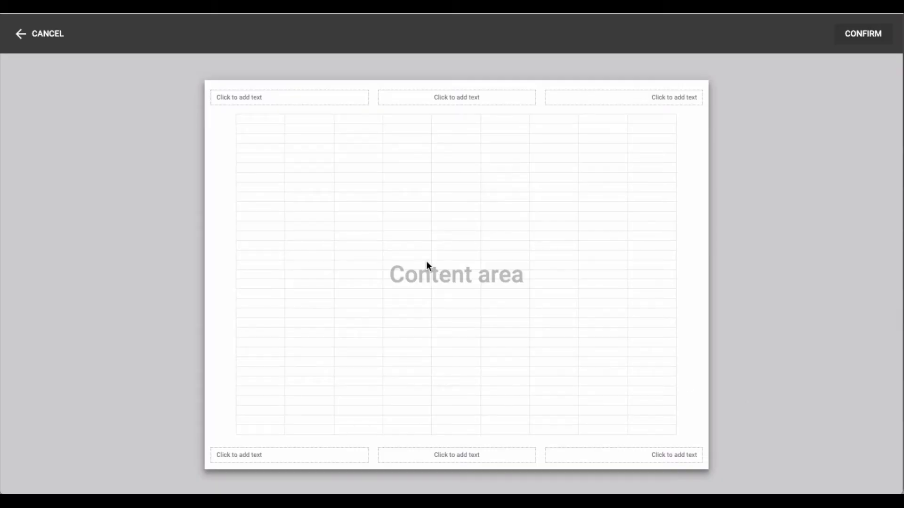
pyautogui.click(479, 99)
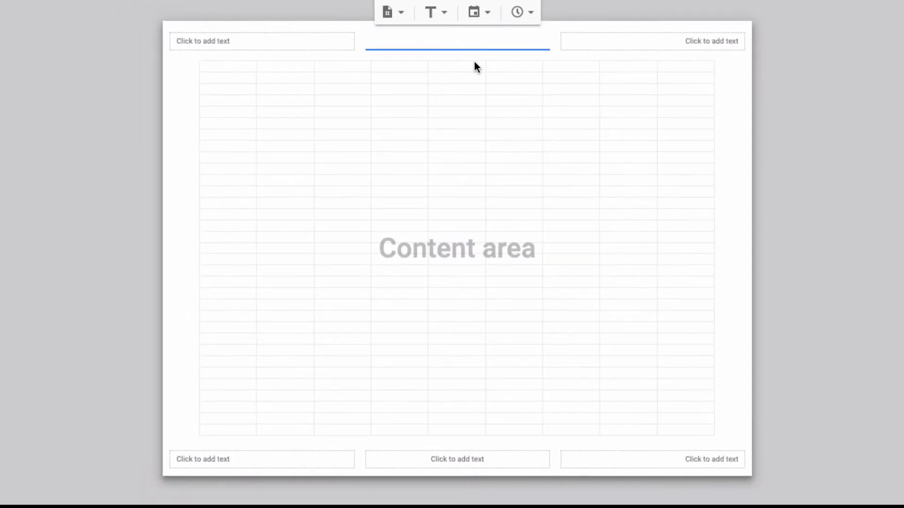
# Fill the center header with 'Food Drive' and move to the right header field
pyautogui.write('Food Drive')
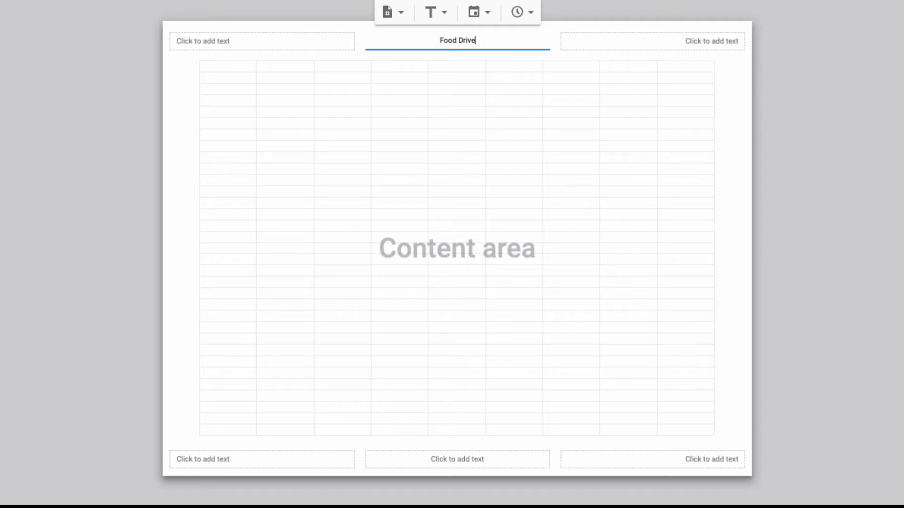
pyautogui.click(652, 40)
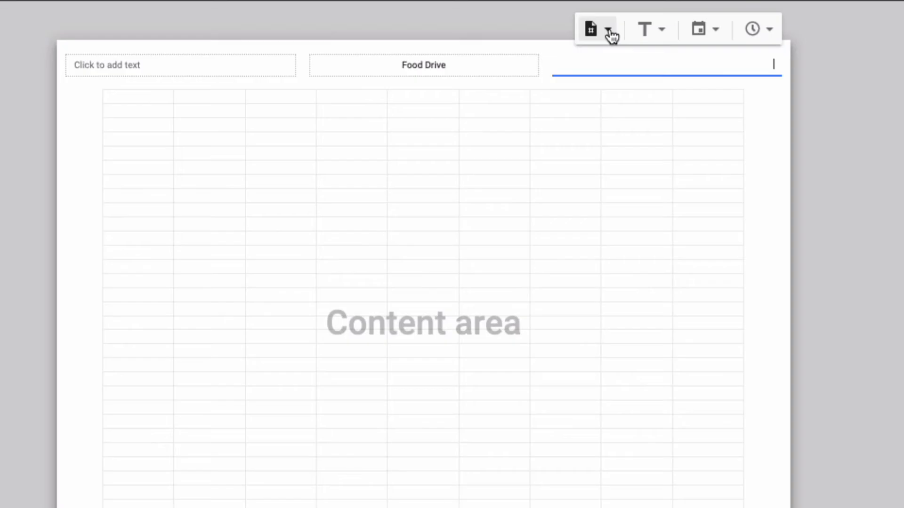
pyautogui.click(606, 27)
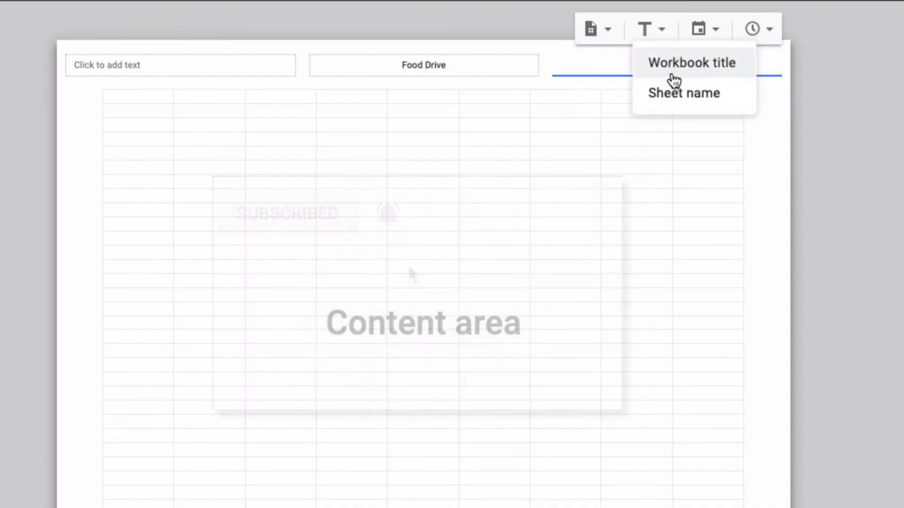
pyautogui.click(698, 28)
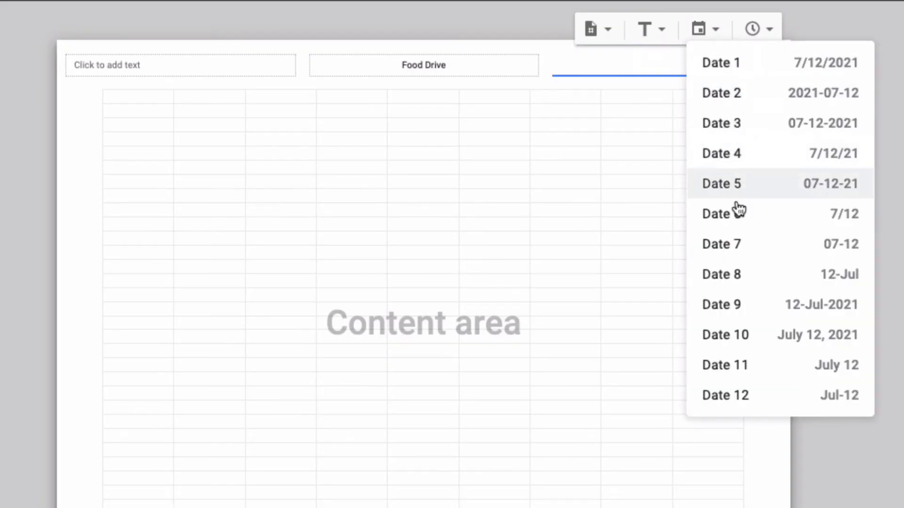
pyautogui.click(751, 29)
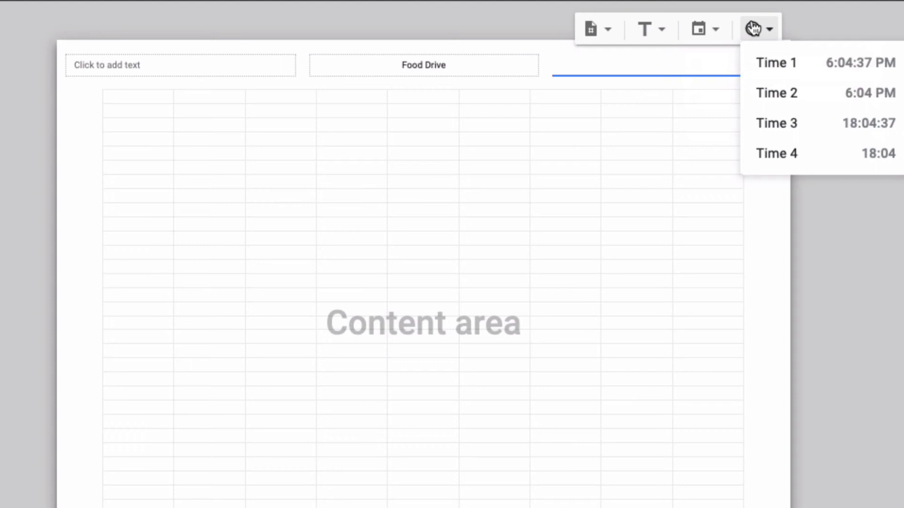
pyautogui.moveTo(769, 38)
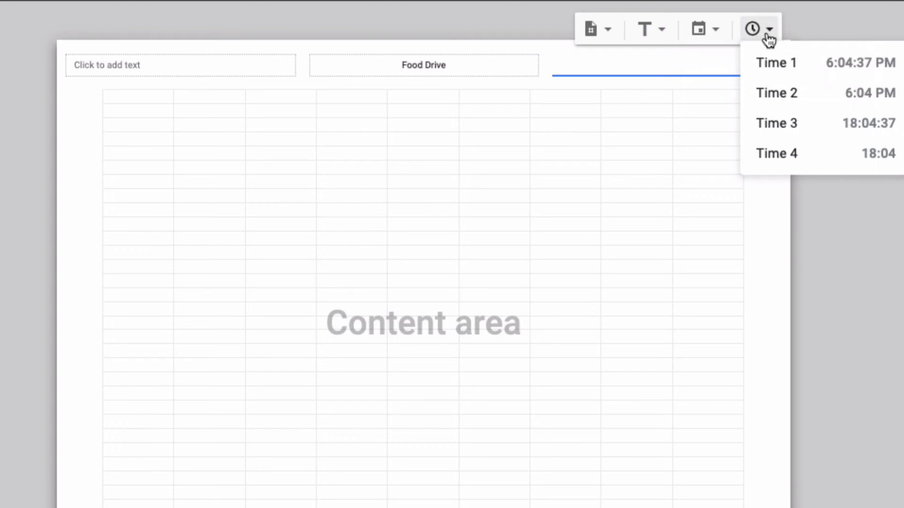
pyautogui.moveTo(794, 149)
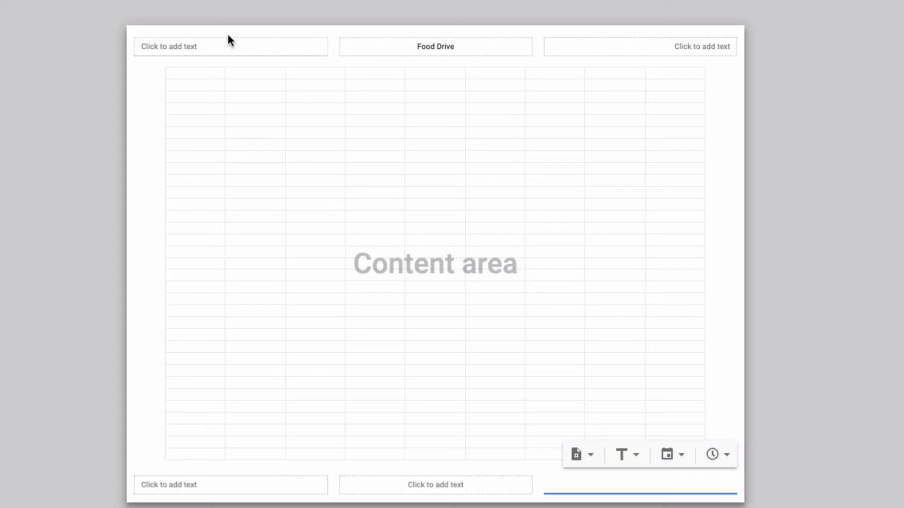
pyautogui.moveTo(572, 169)
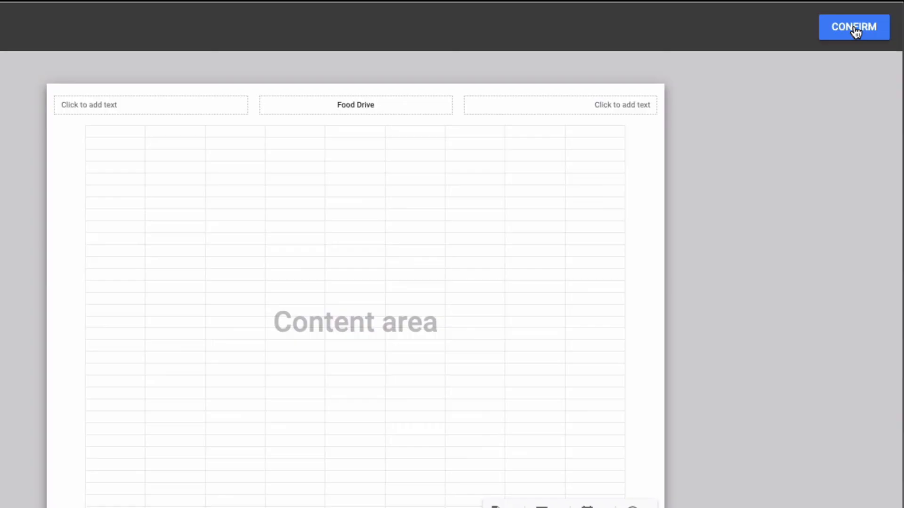
# Confirm the custom fields so the preview shows 'Food Drive' centered above the table
pyautogui.click(853, 26)
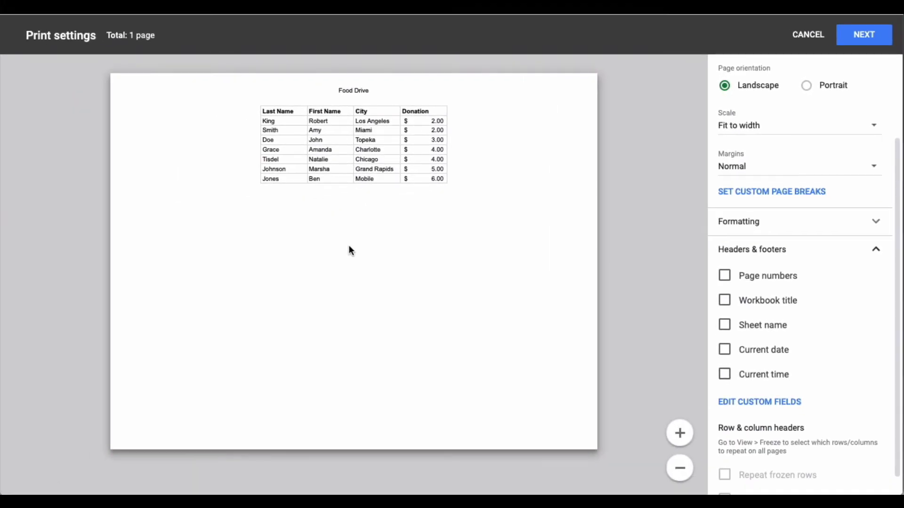
pyautogui.moveTo(503, 346)
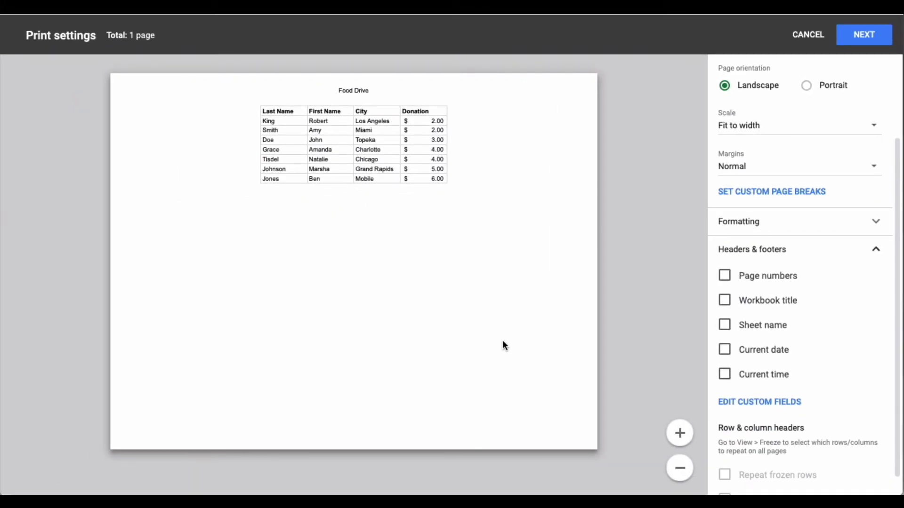
pyautogui.moveTo(796, 51)
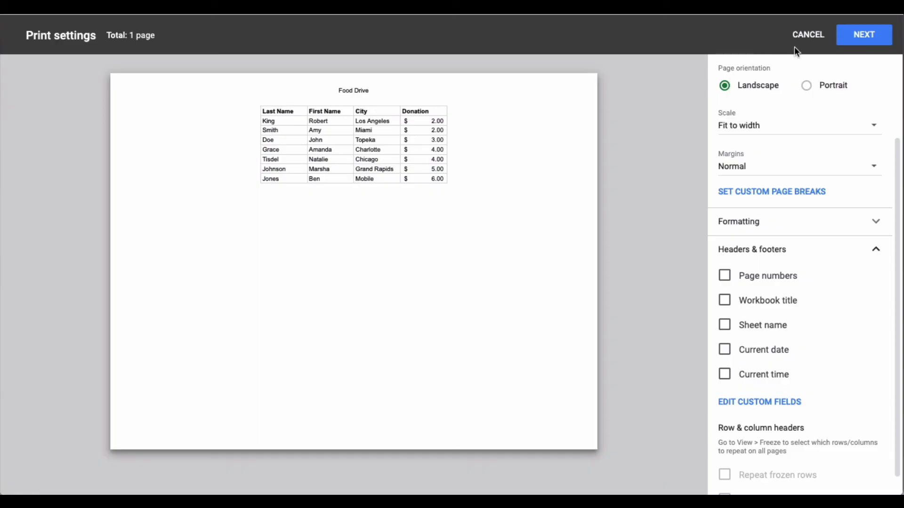
pyautogui.click(808, 34)
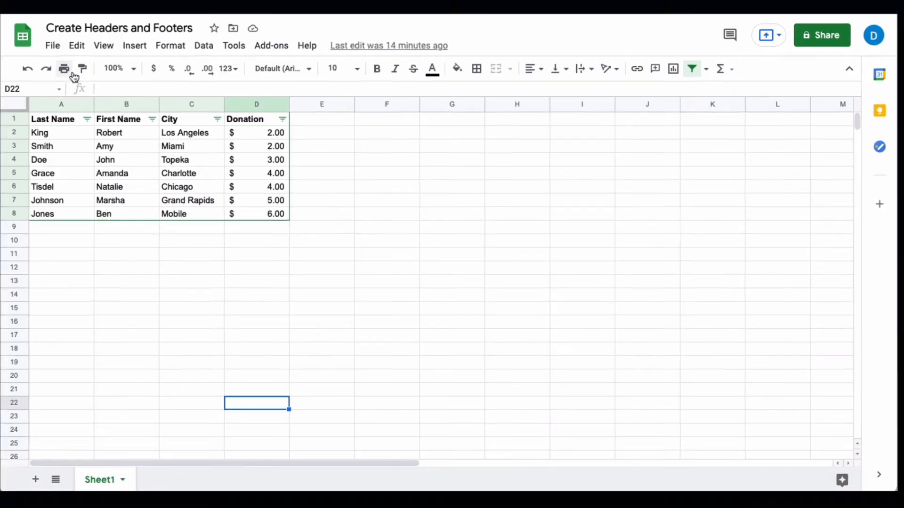
pyautogui.click(64, 68)
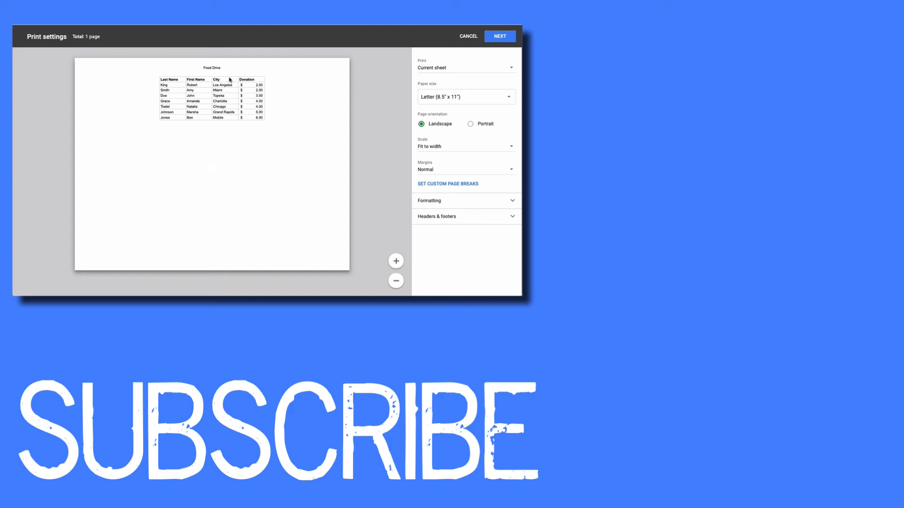